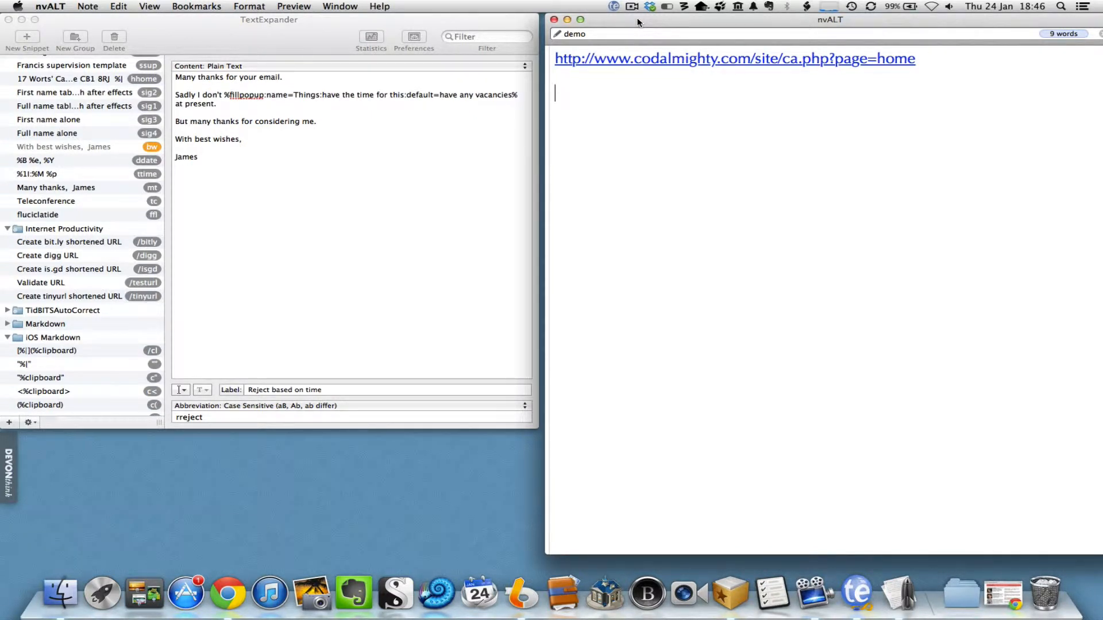
mouse_move(650, 81)
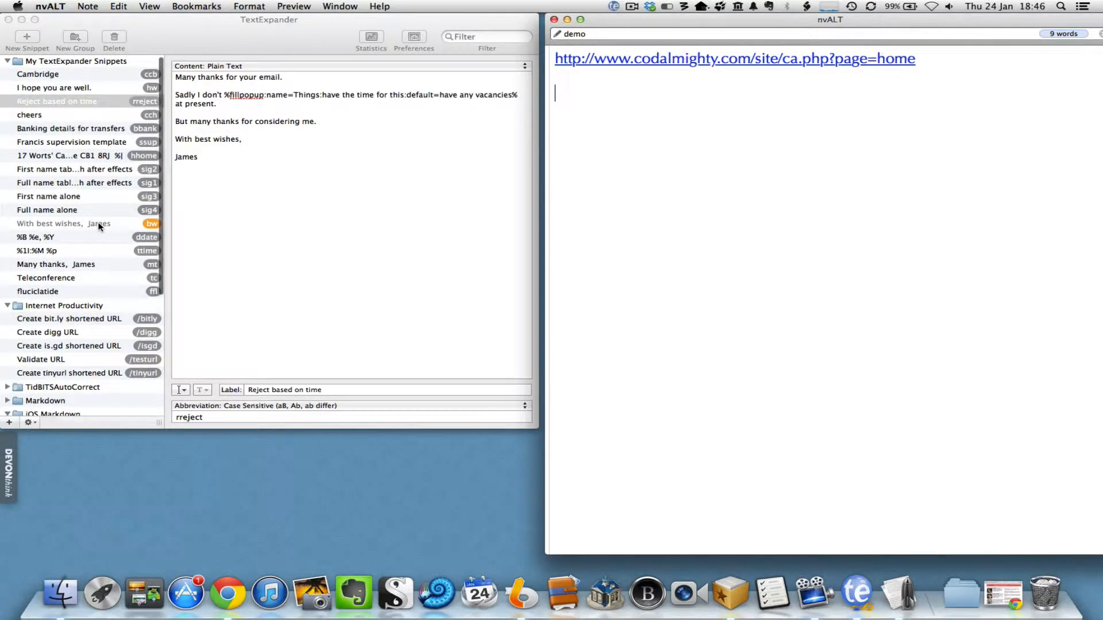
mouse_move(65, 77)
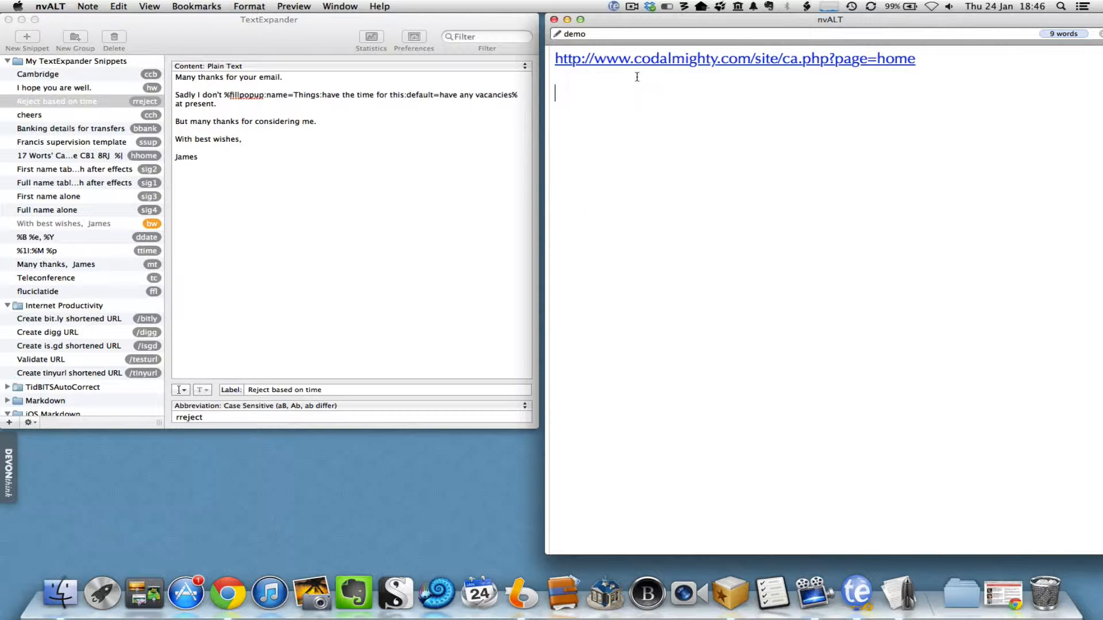
Expand 'Cambridge', 'I hope you are well.' and the mt dated project-headings template into the note
text(Cambridge)
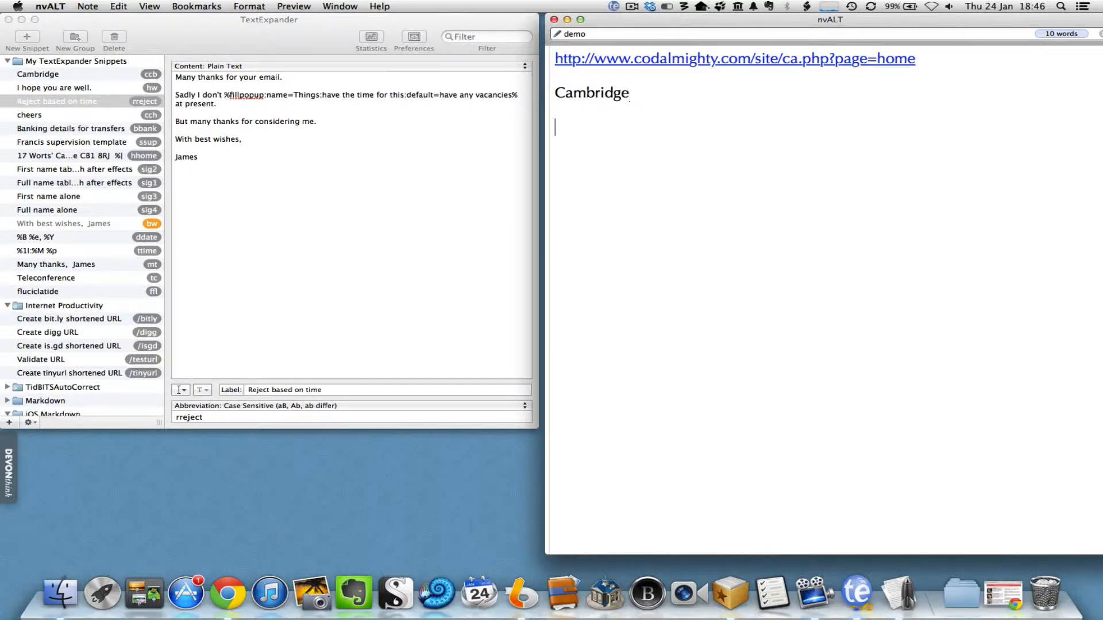
text(I hope you are well.)
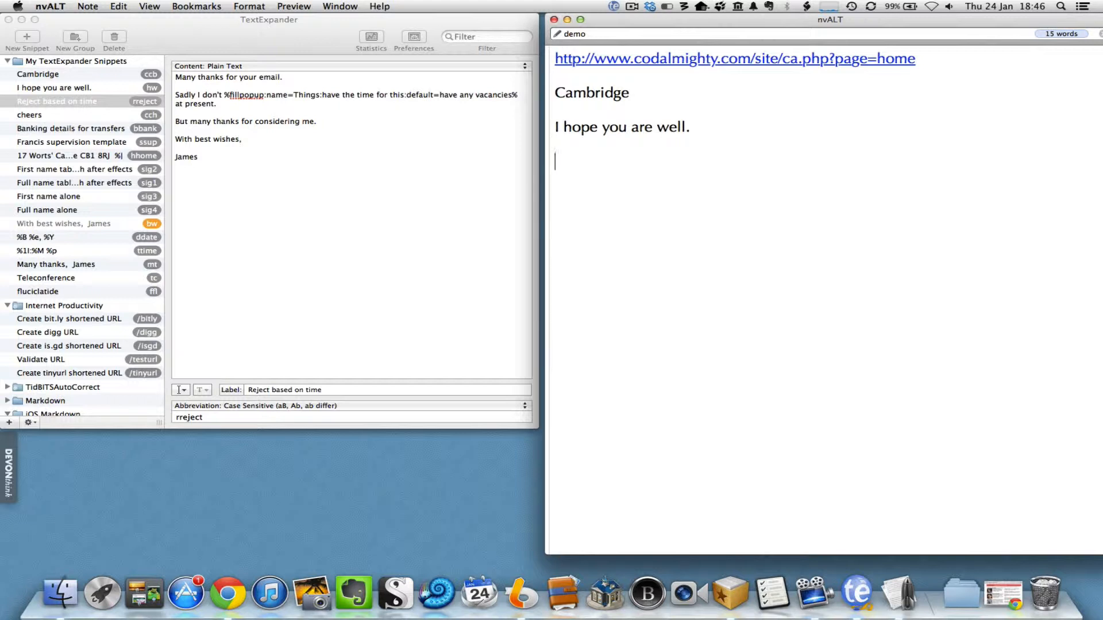
text(mt)
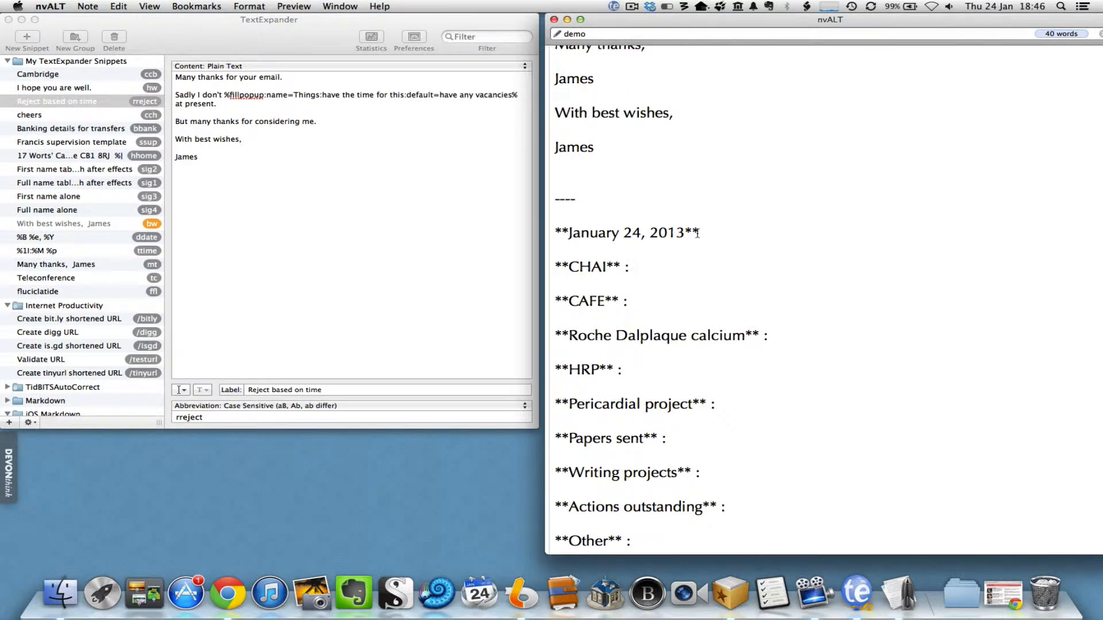
click(628, 266)
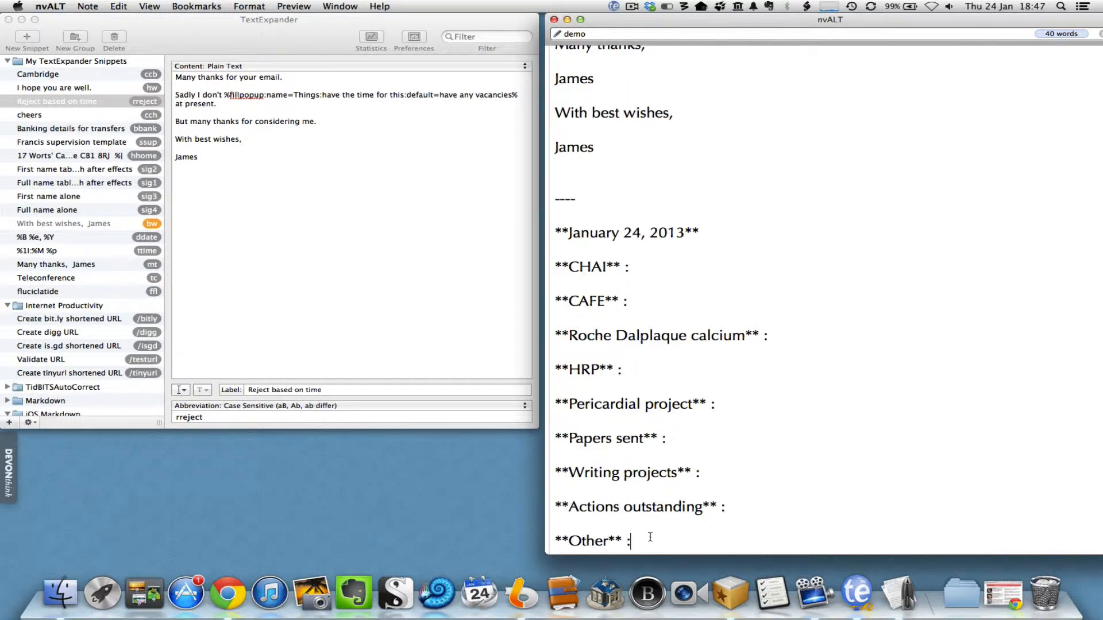
scroll(down, 3)
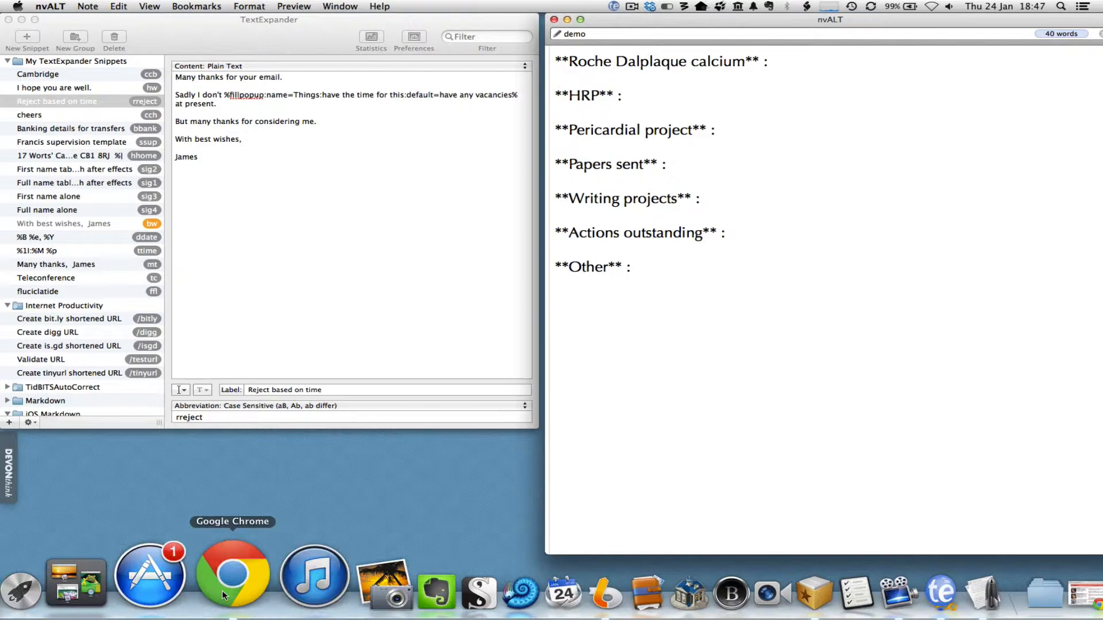
click(232, 574)
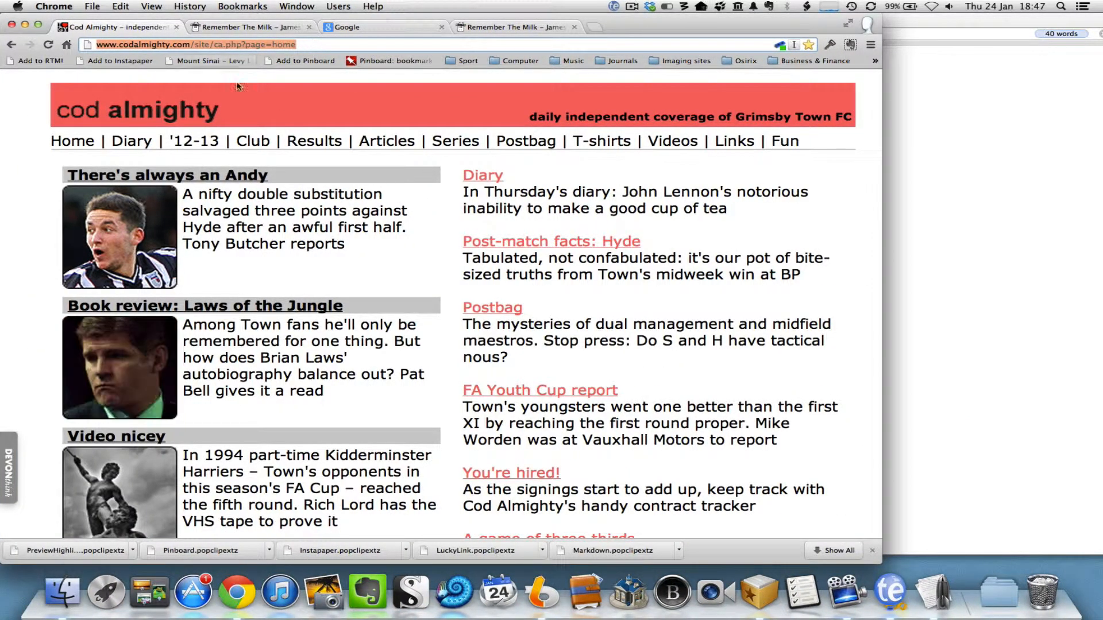
click(193, 45)
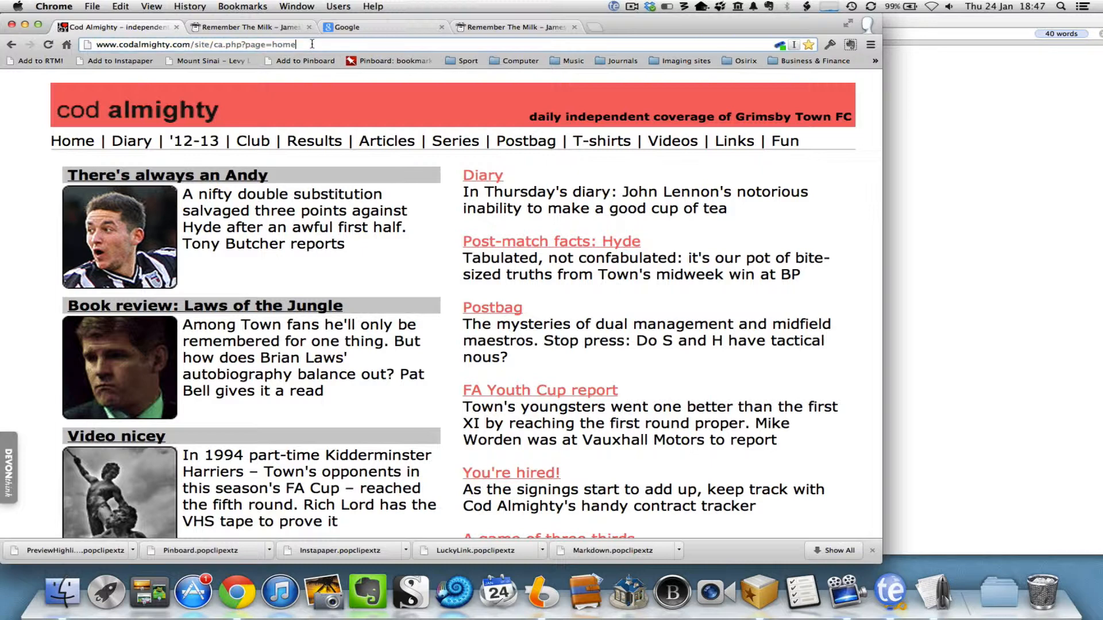
triple_click(196, 45)
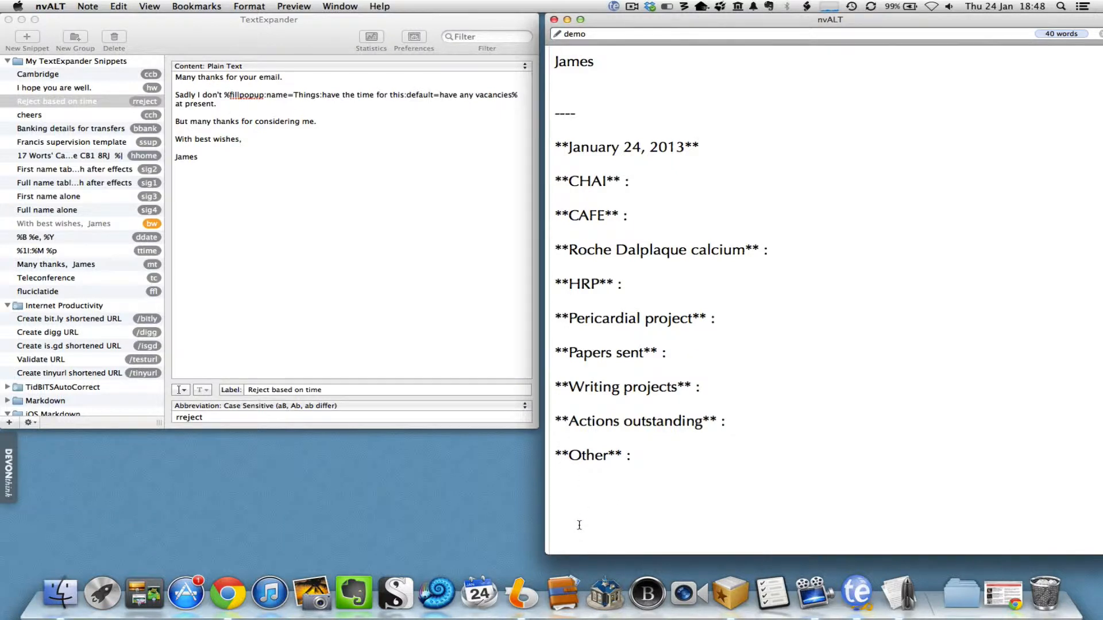
Expand rreject with the 'have any vacancies' fill-in choice and insert the reply signed James
text(rreje)
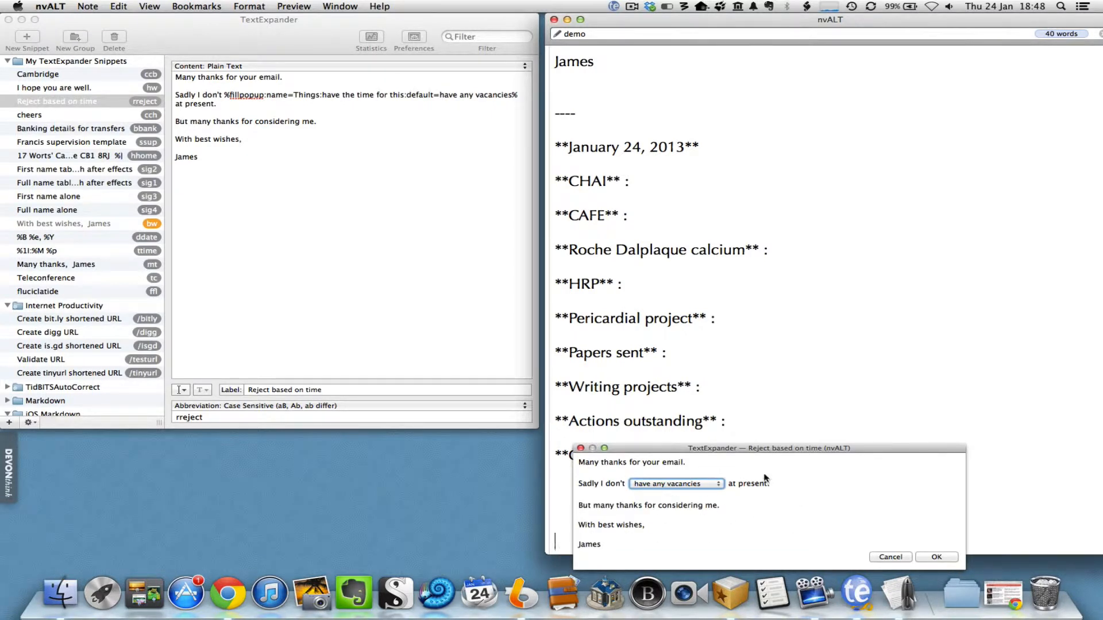
mouse_move(729, 493)
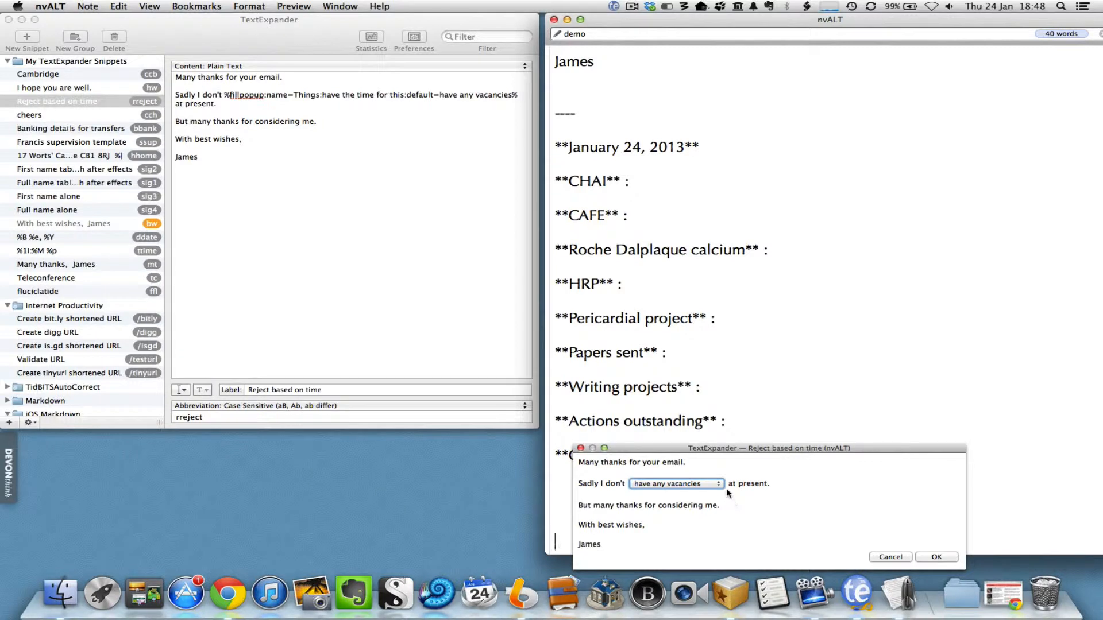
click(675, 483)
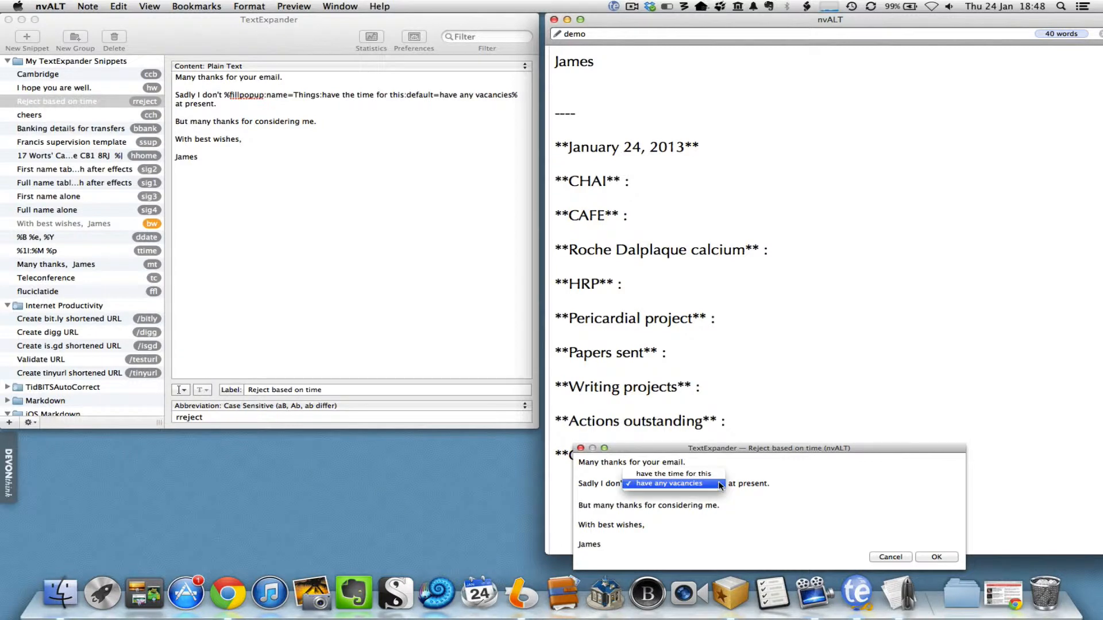
click(669, 484)
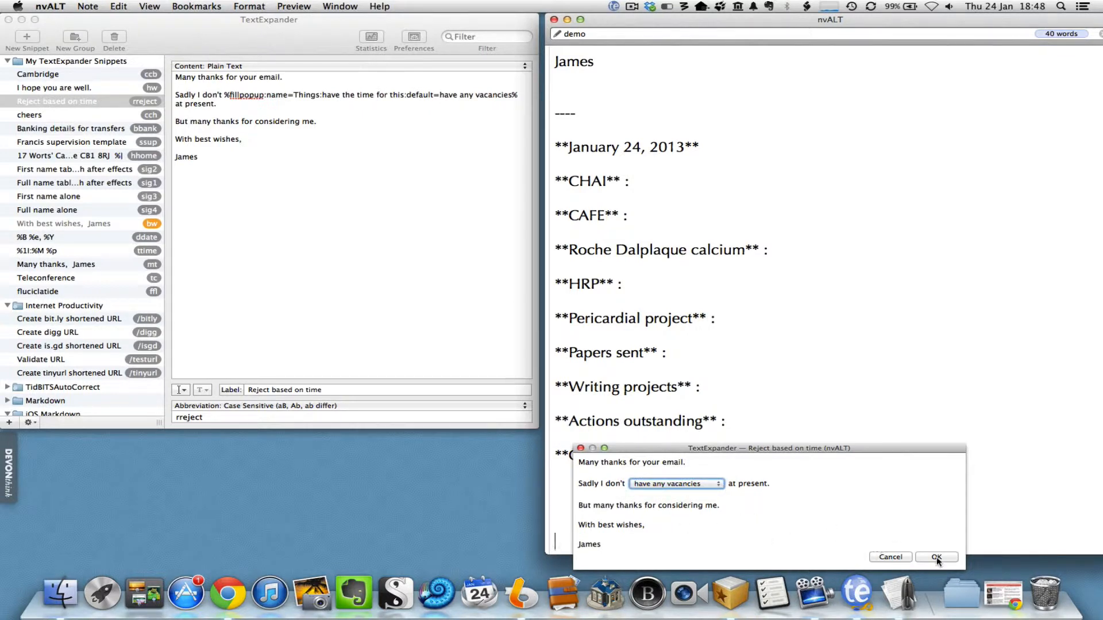
click(937, 556)
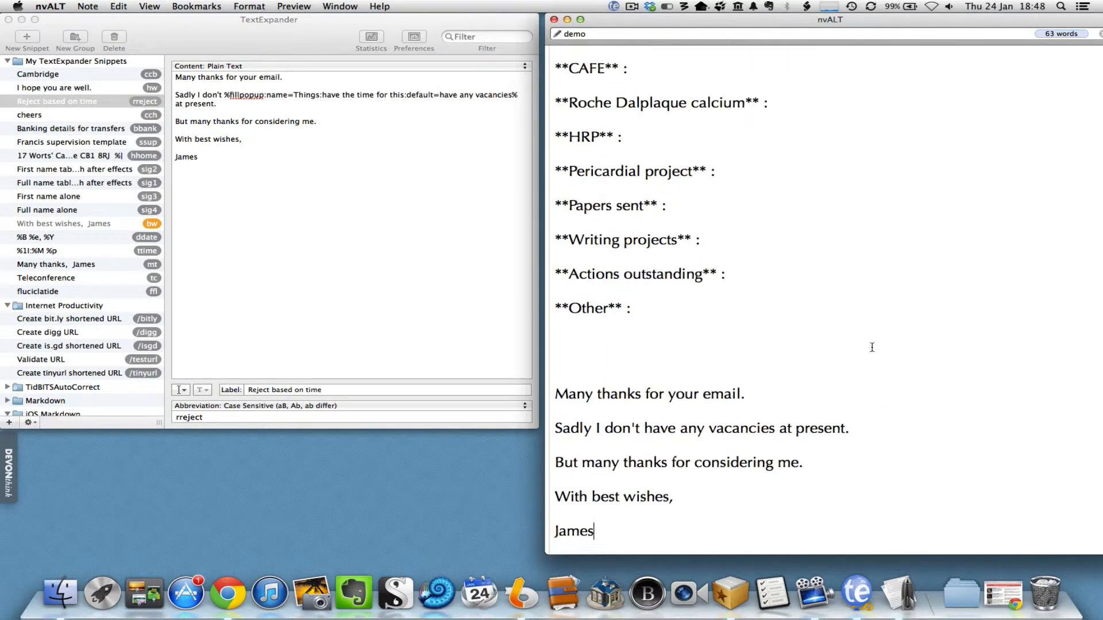
scroll(down, 3)
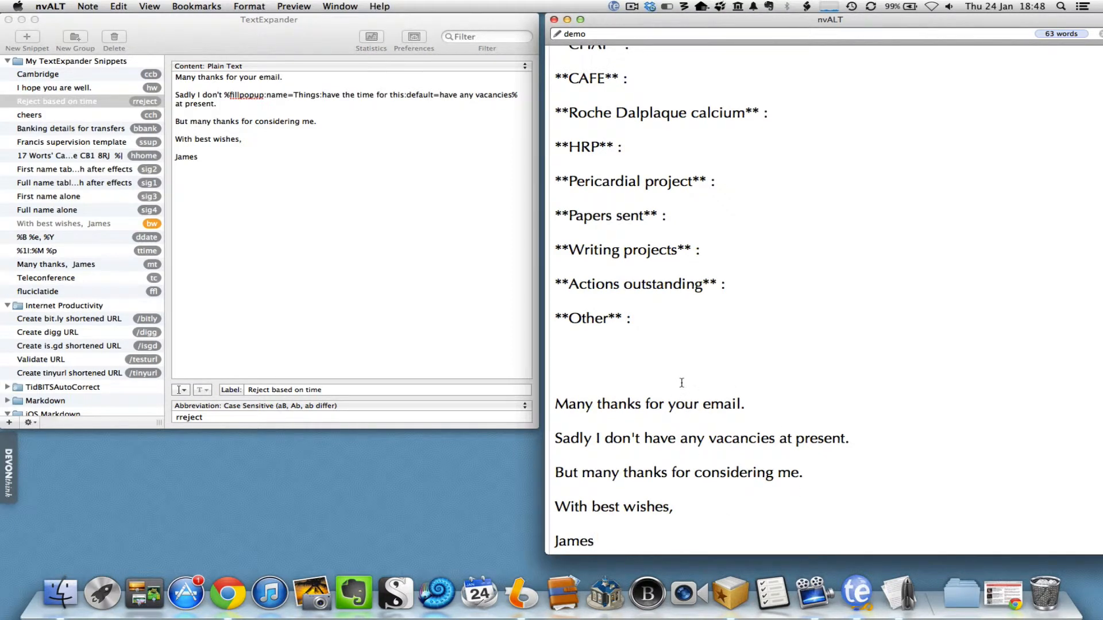
mouse_move(703, 443)
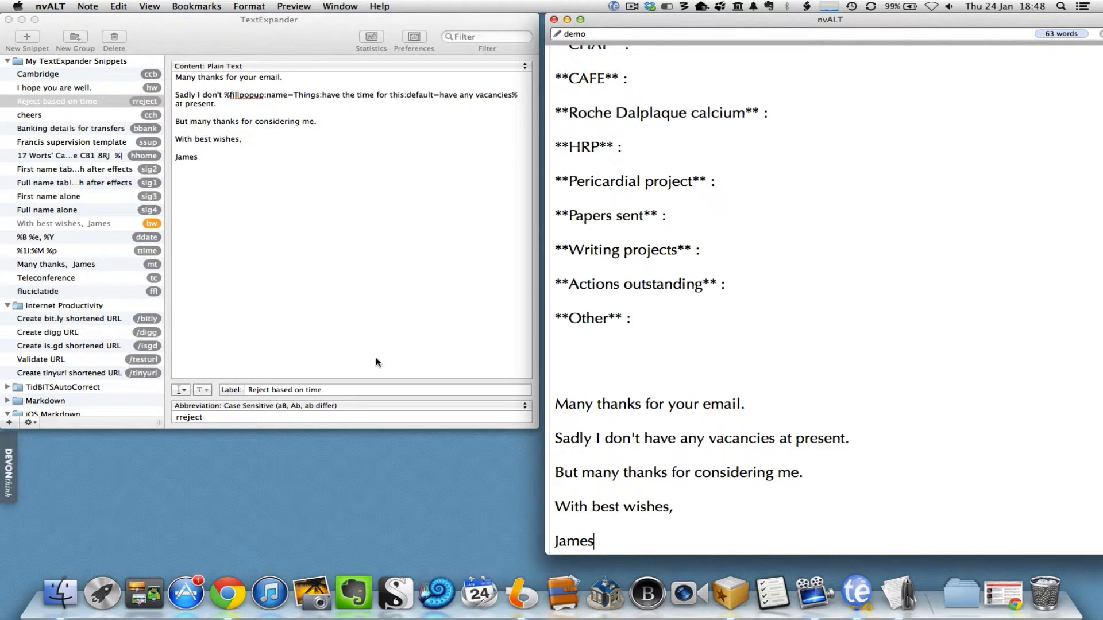
mouse_move(662, 429)
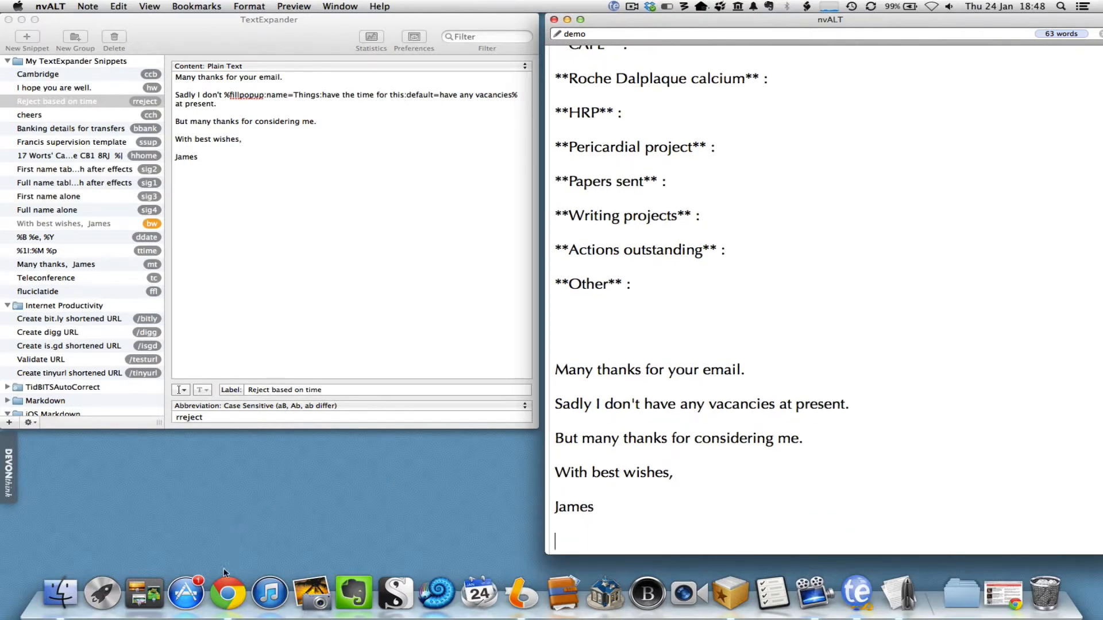
Search Google for 'textexpander' in Chrome and open the smilesoftware.com product page
click(238, 593)
text(t)
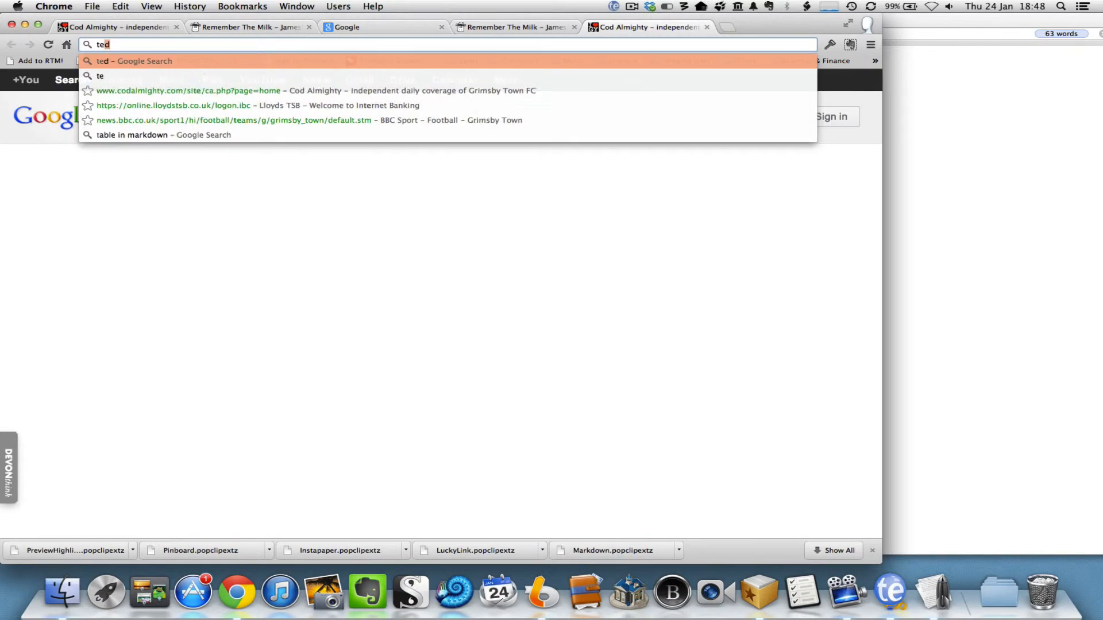
text(extexpander&es...)
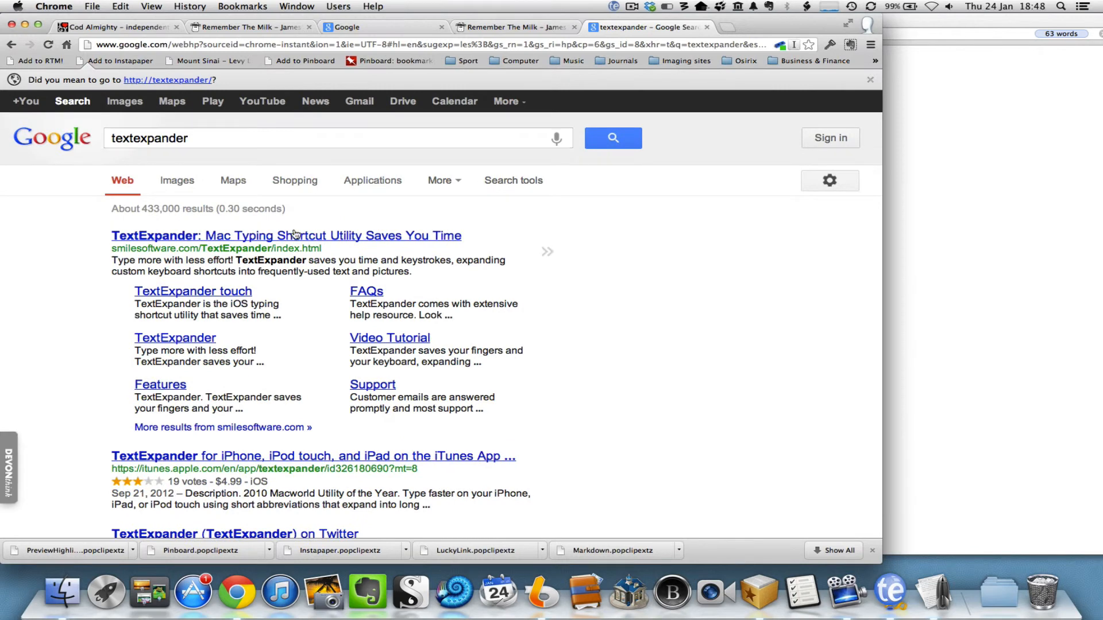
click(286, 234)
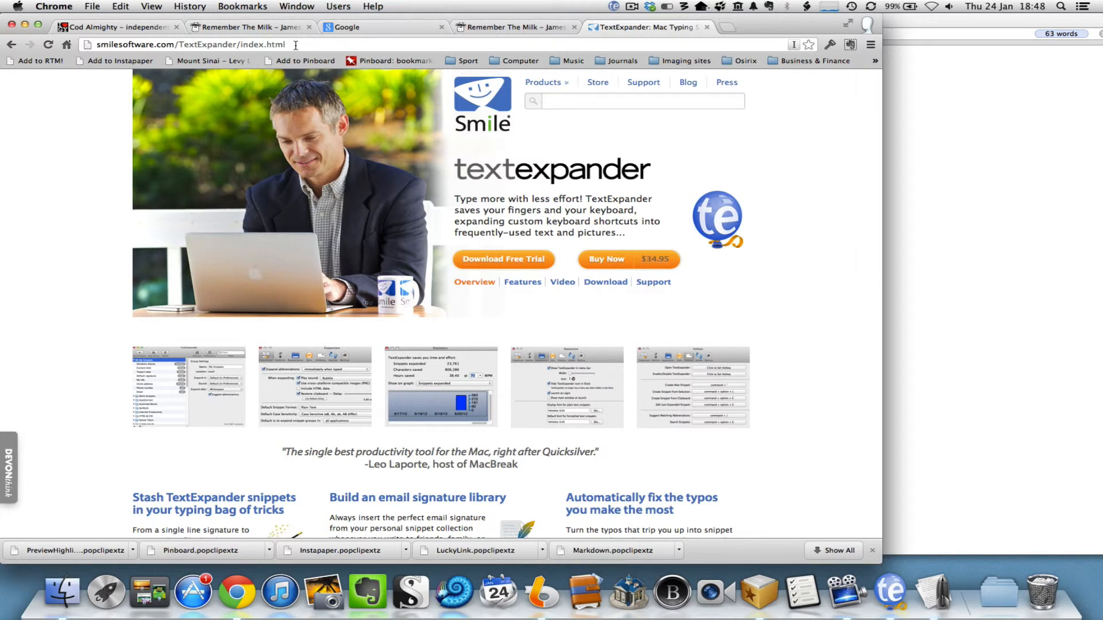
mouse_move(478, 133)
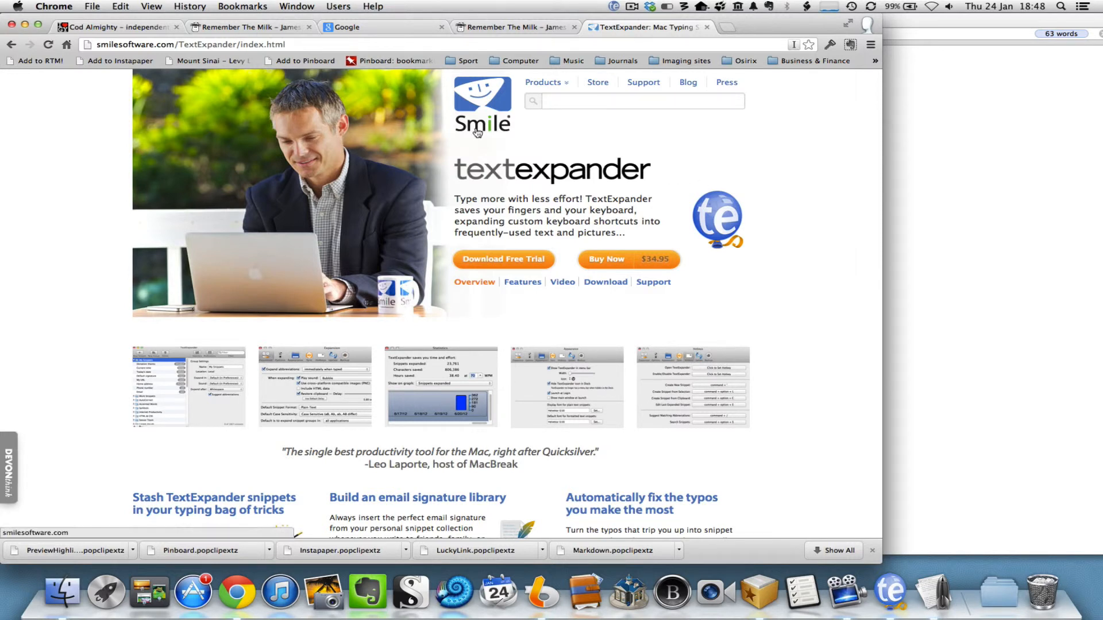